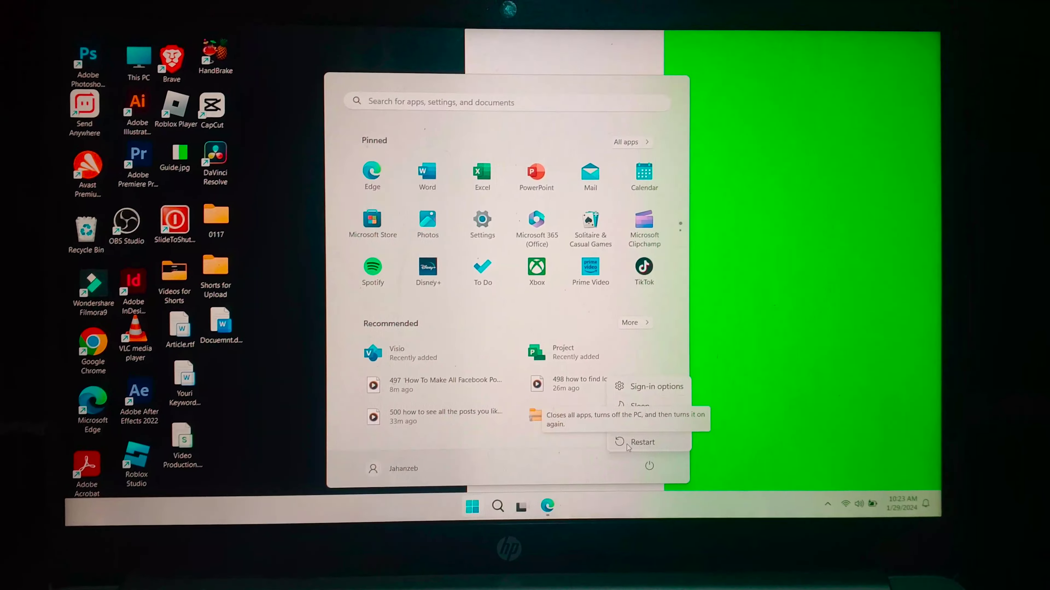
Restart the laptop from the Start menu power options into the recovery environment
{"action": "left_click", "coordinate": [642, 442]}
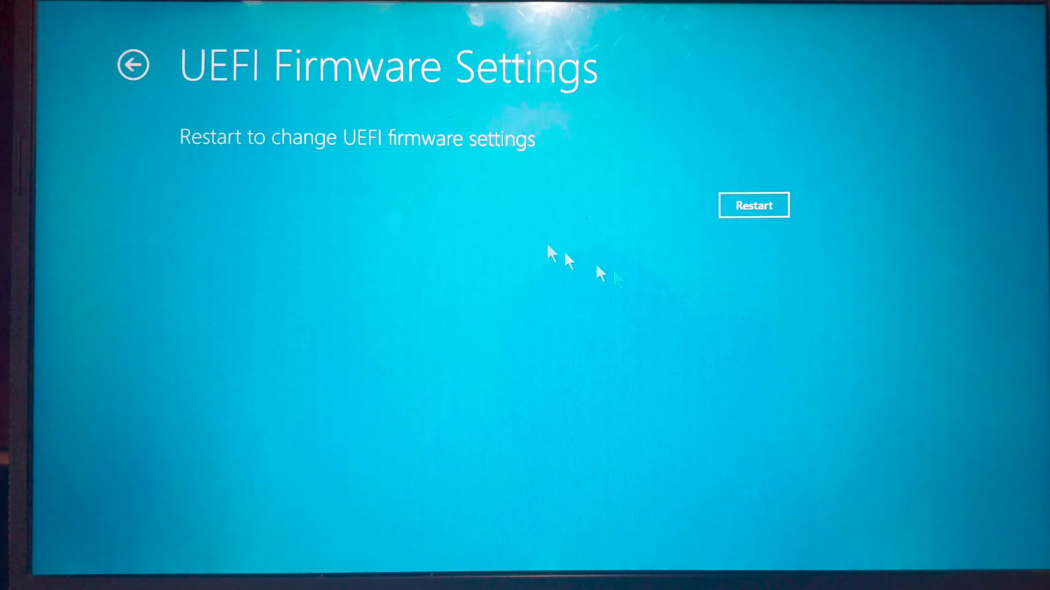
Restart from UEFI Firmware Settings so the HP Startup Menu with F10 BIOS Setup appears
{"action": "left_click", "coordinate": [755, 205]}
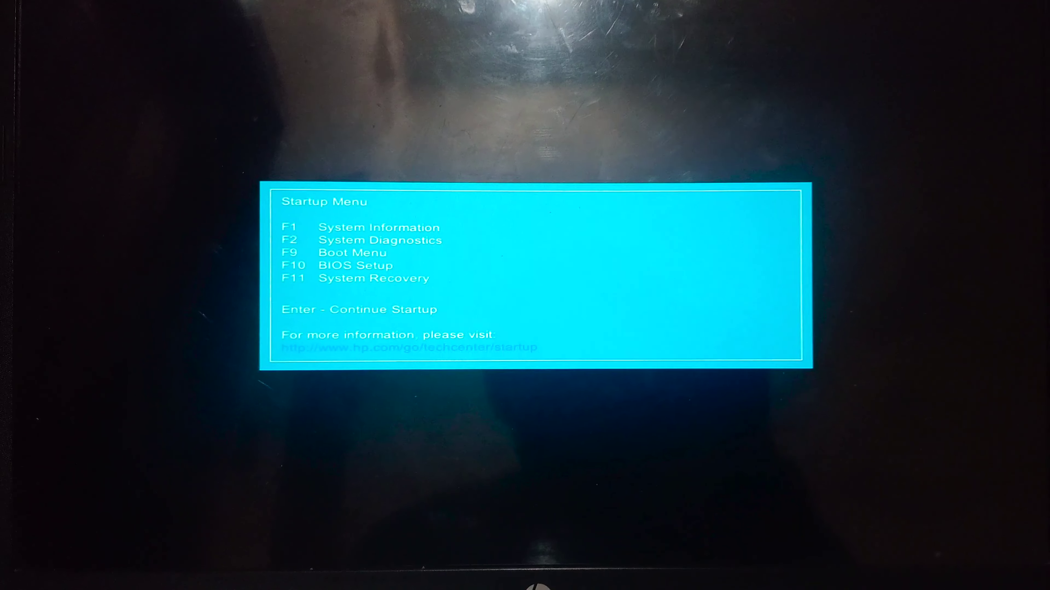